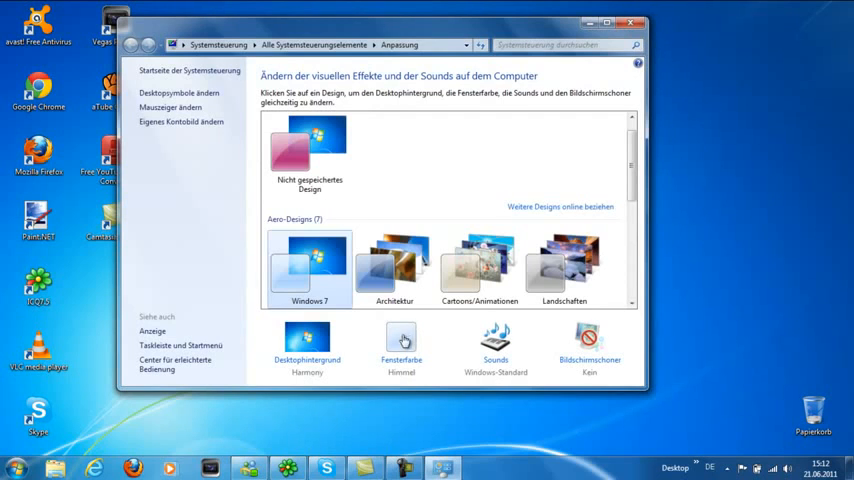
# - Lower the Brightness slider in Window Color to darken the custom window colour
pyautogui.click(400, 340)
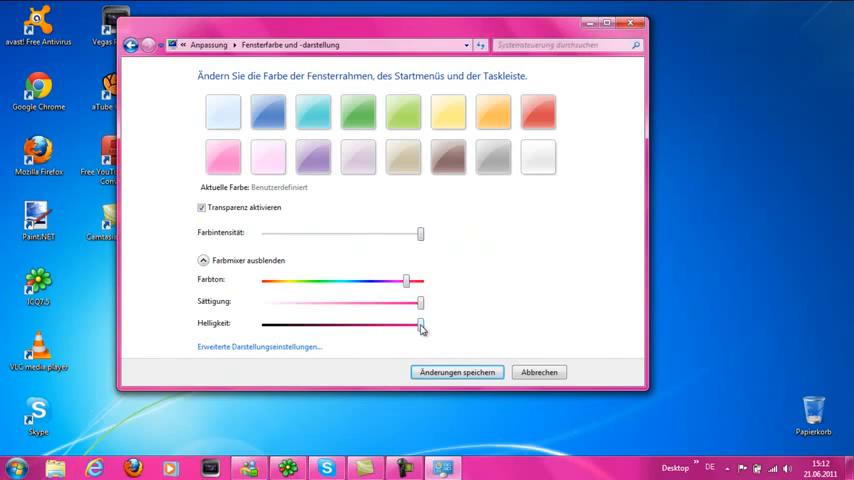
pyautogui.moveTo(420, 324); pyautogui.dragTo(370, 324)
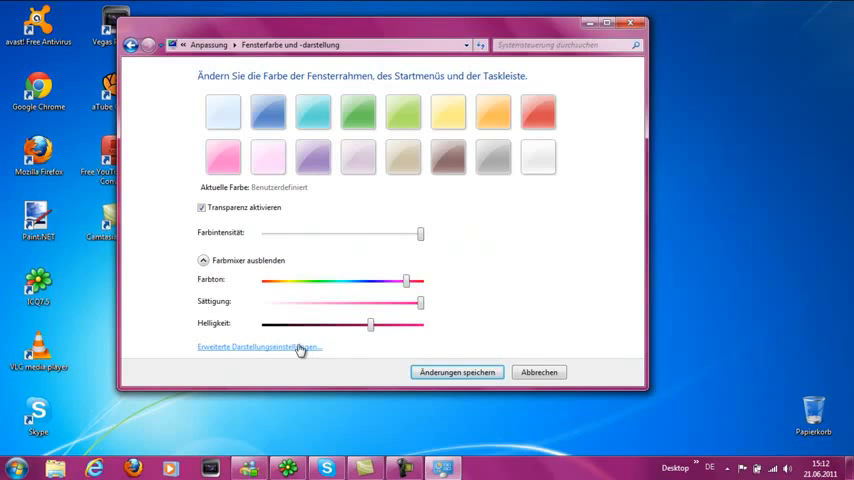
# - Adjust an interface element in Advanced appearance settings and confirm with OK
pyautogui.click(264, 348)
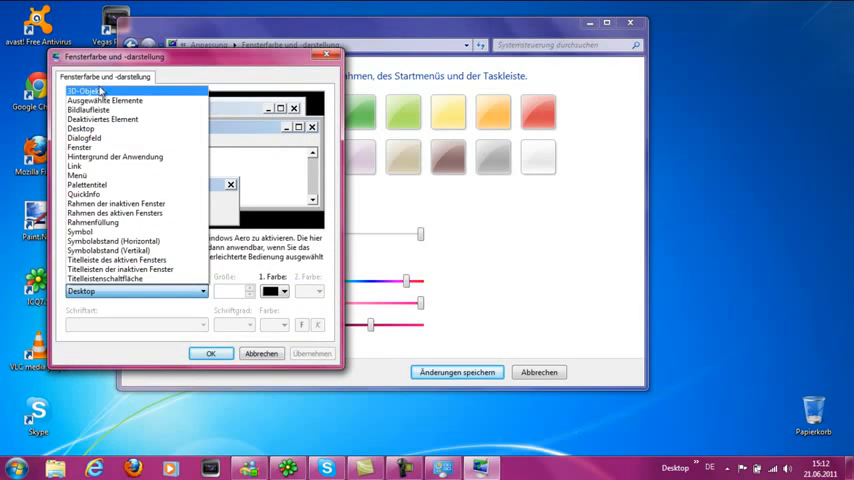
pyautogui.click(288, 292)
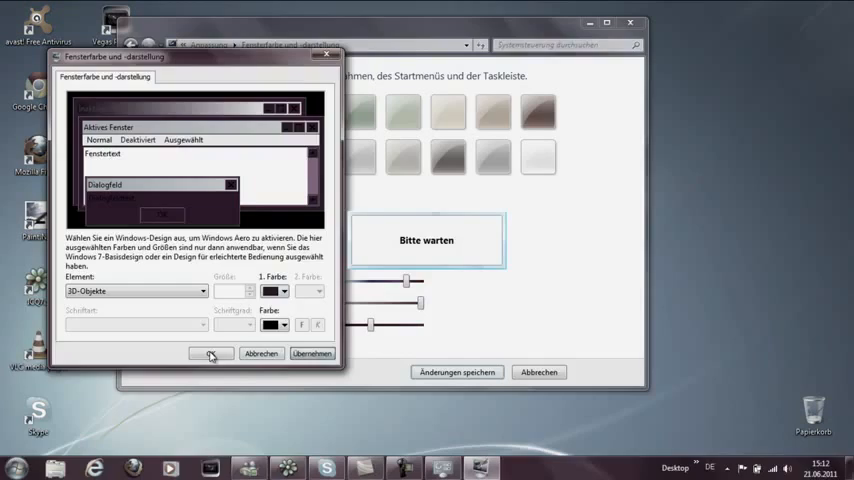
pyautogui.click(208, 352)
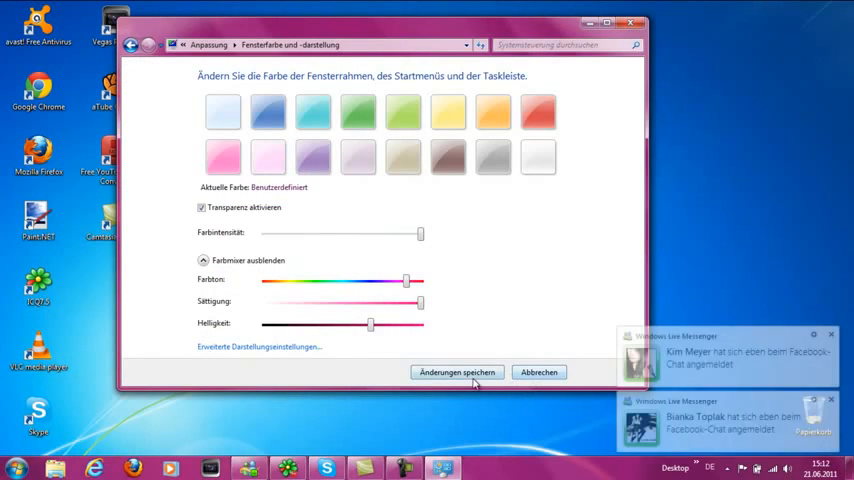
# - Save the new dark window colour and close Personalization back to the desktop
pyautogui.click(458, 372)
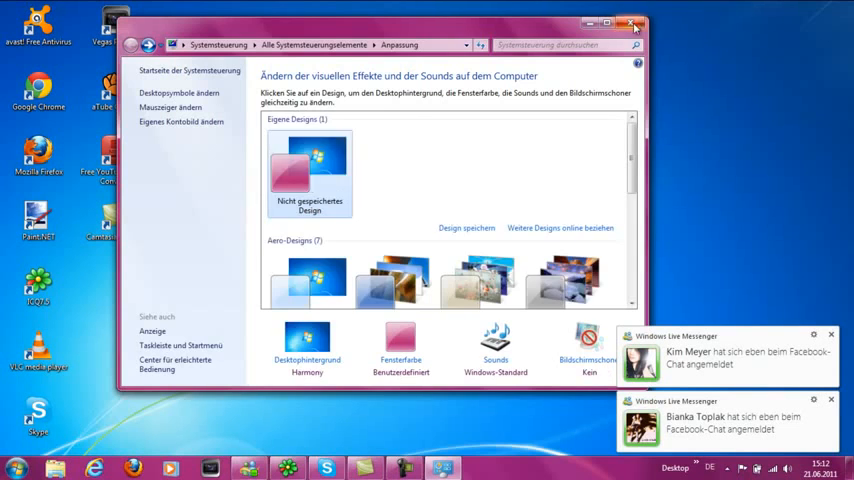
pyautogui.click(632, 22)
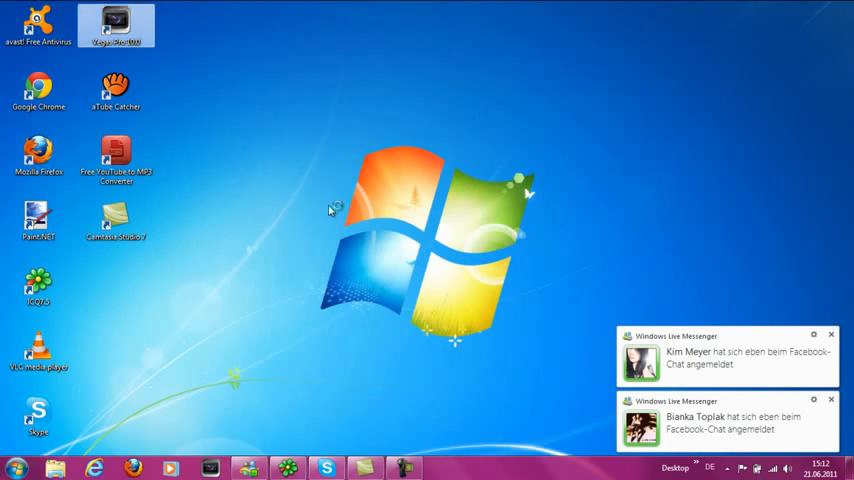
# - Launch Vegas Pro 10 from the desktop and reach Options > Preferences
pyautogui.doubleClick(118, 24)
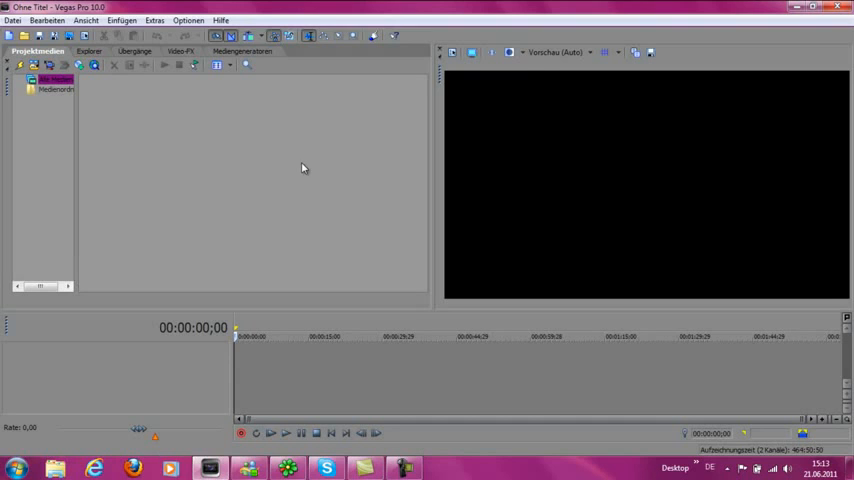
pyautogui.click(190, 16)
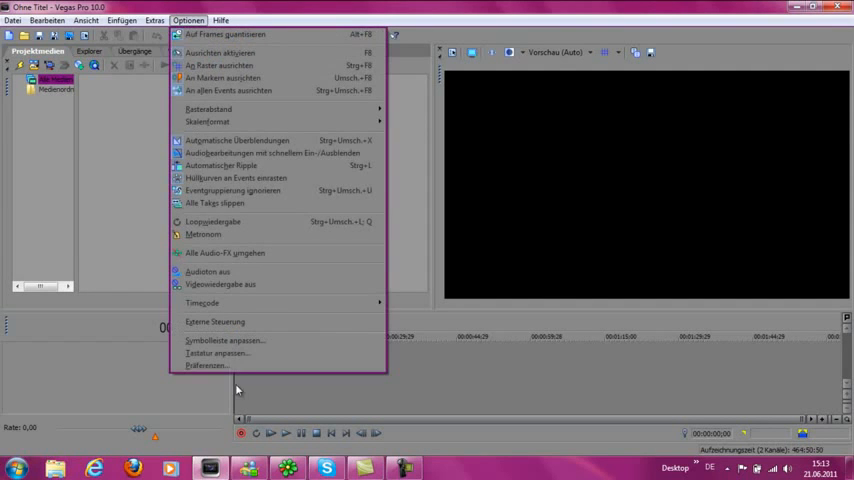
pyautogui.click(204, 368)
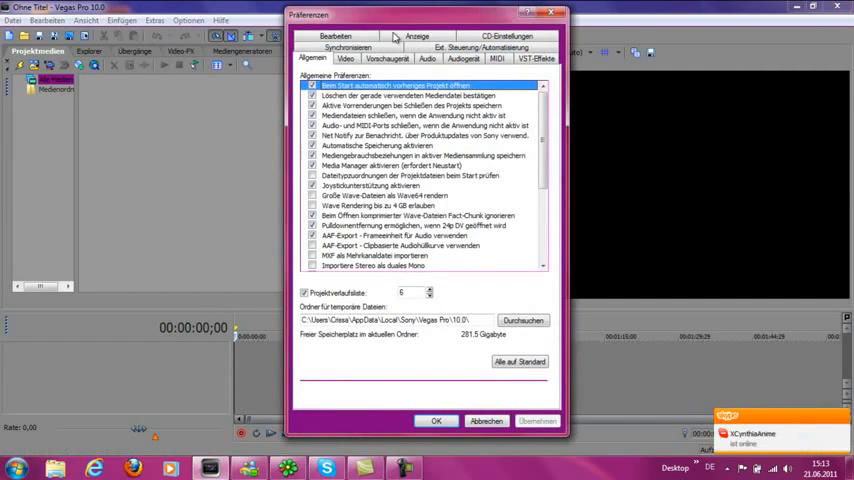
# - Enable 'Use Vegas color scheme' on the Display tab, accept the restart notice and relaunch Vegas Pro
pyautogui.click(416, 28)
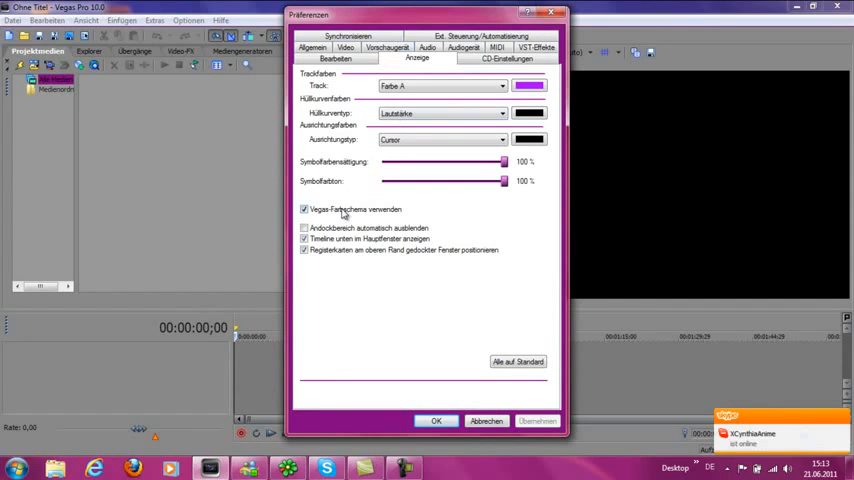
pyautogui.click(532, 420)
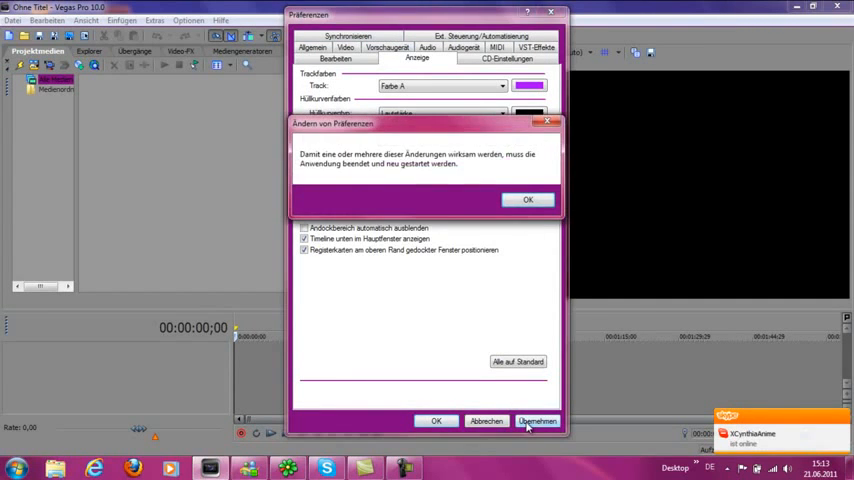
pyautogui.click(528, 200)
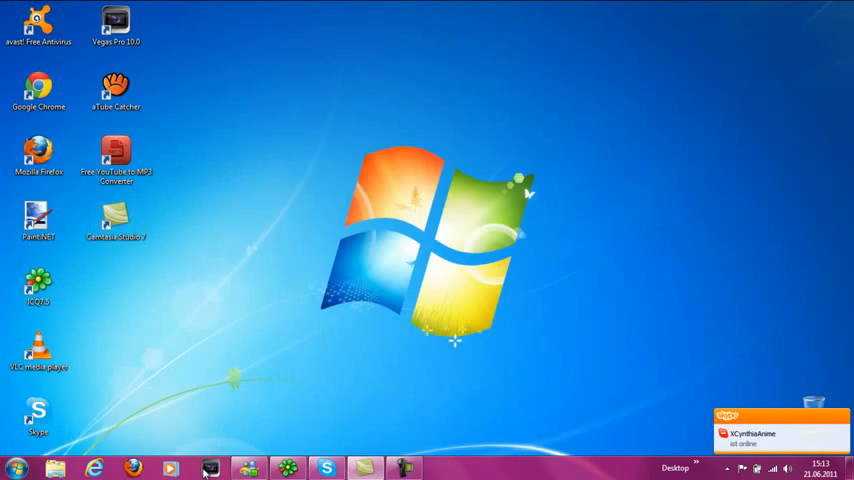
pyautogui.doubleClick(118, 22)
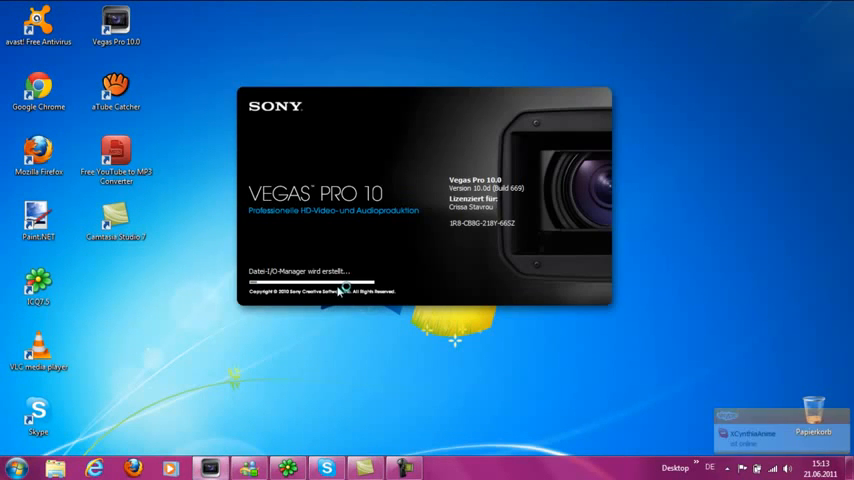